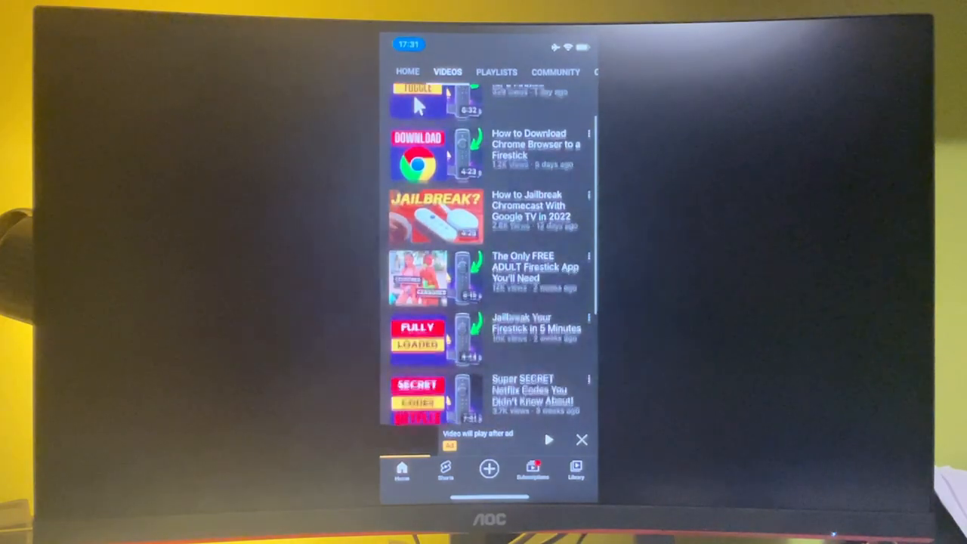
scroll(down, 3)
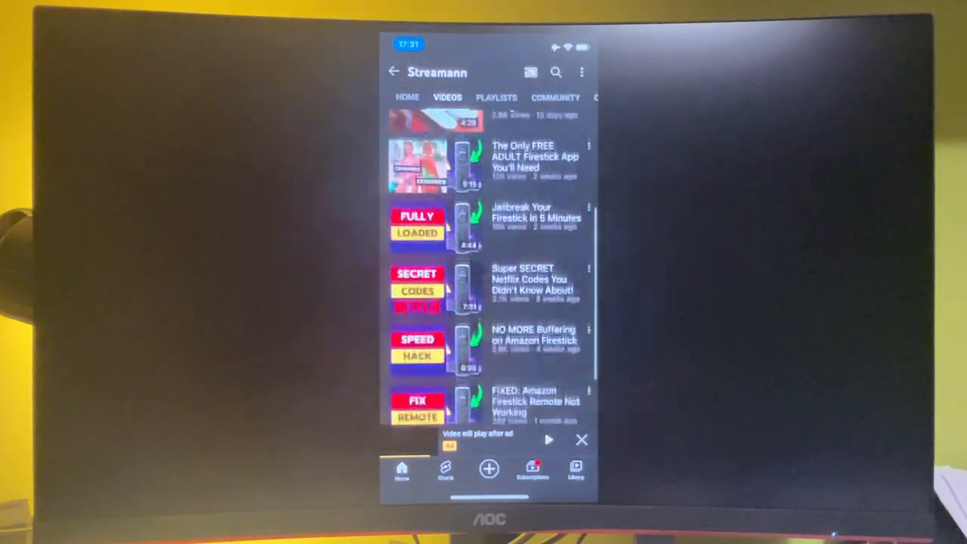
scroll(down, 3)
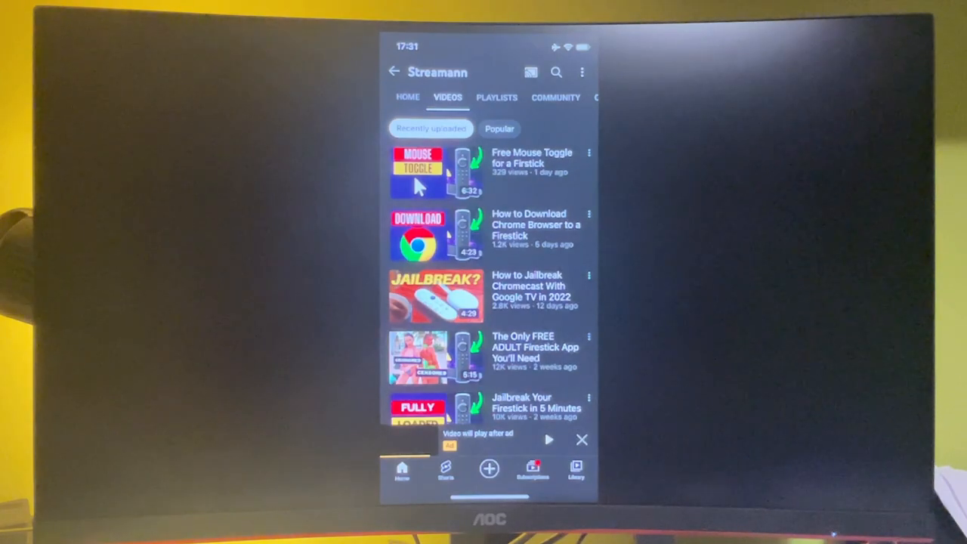
scroll(up, 3)
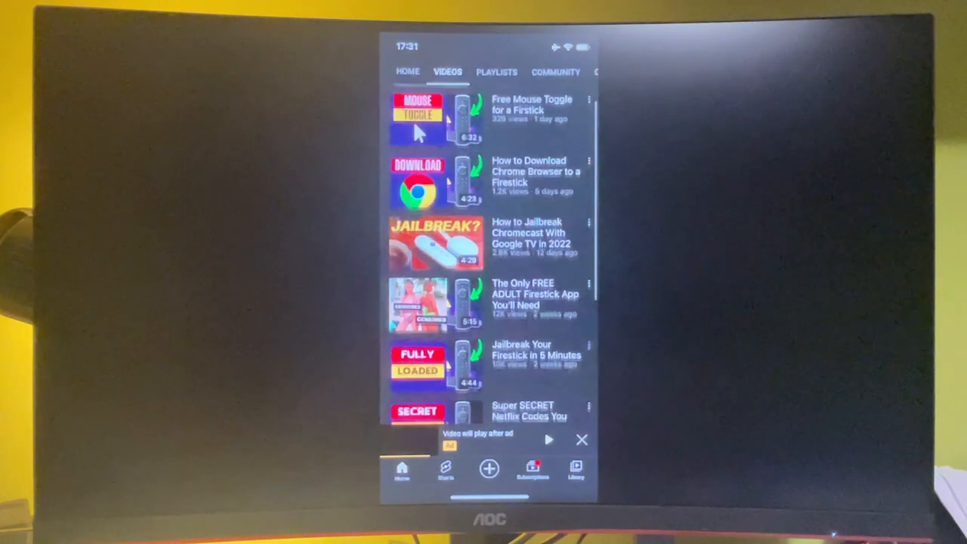
scroll(down, 3)
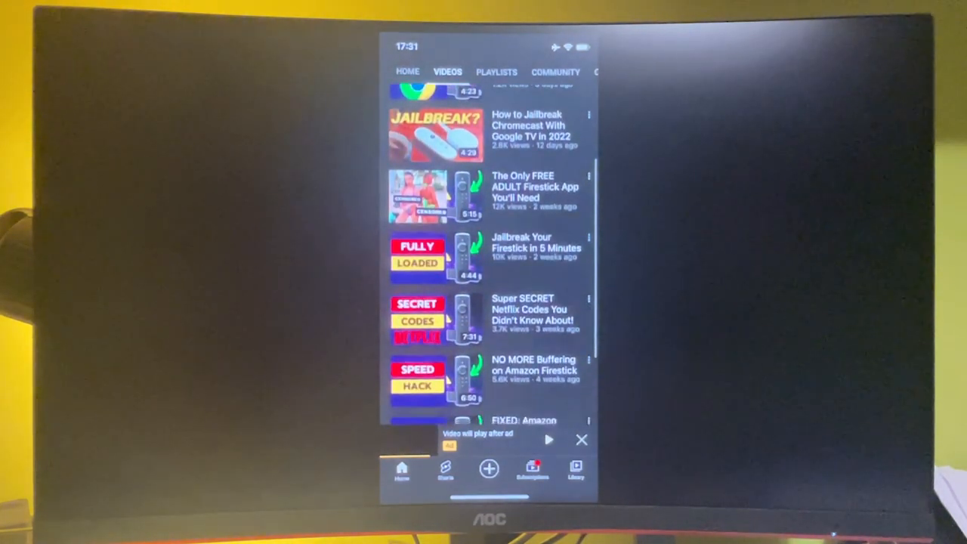